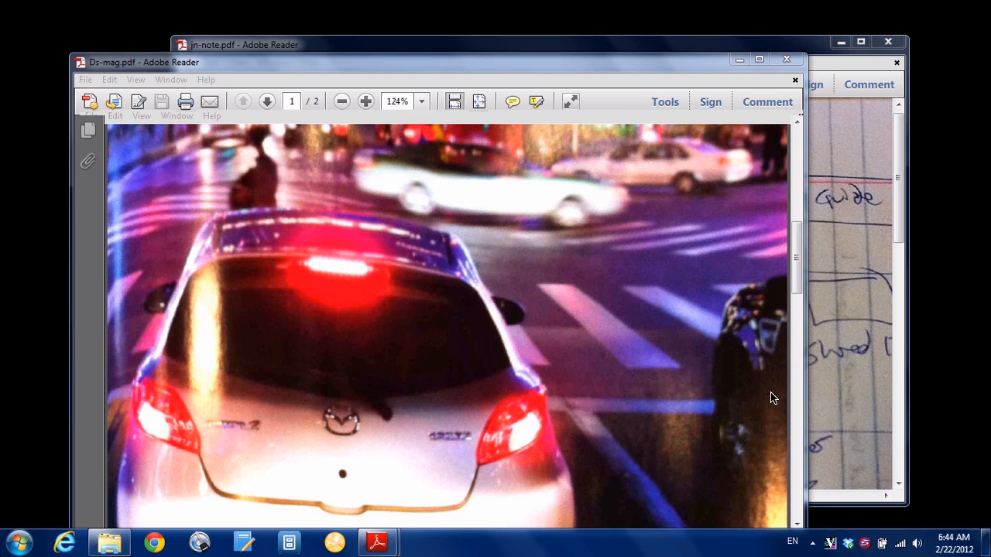
mouse_move(142, 264)
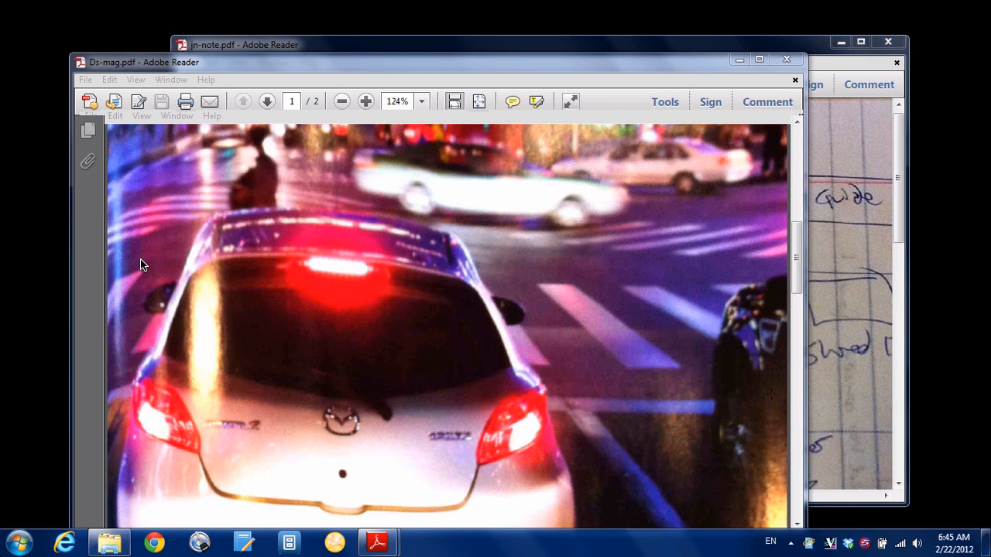
mouse_move(248, 115)
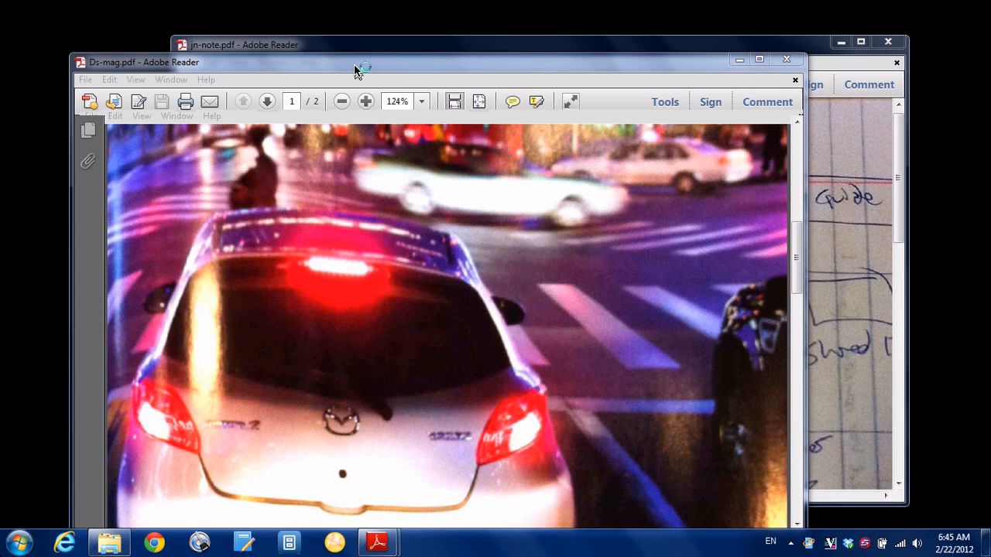
mouse_move(356, 71)
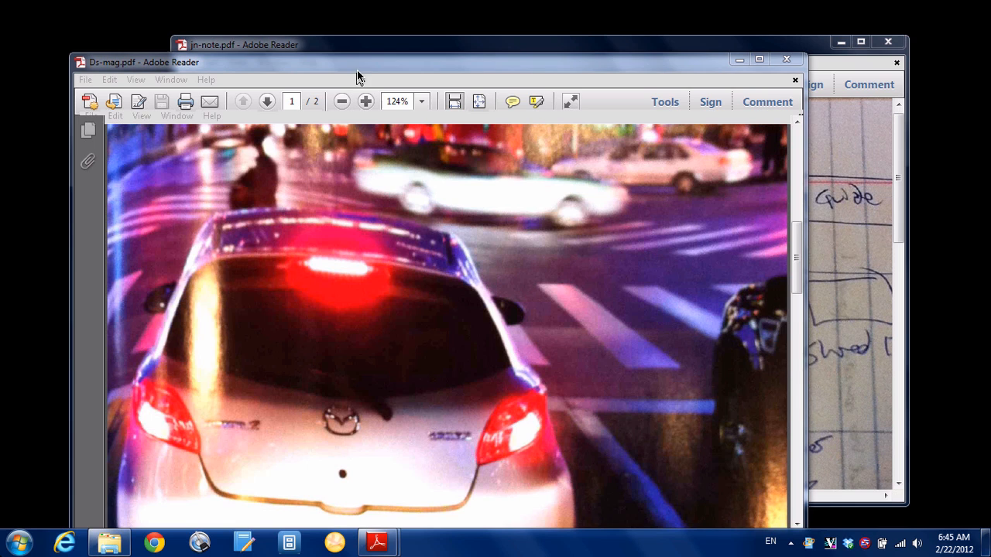
mouse_move(403, 70)
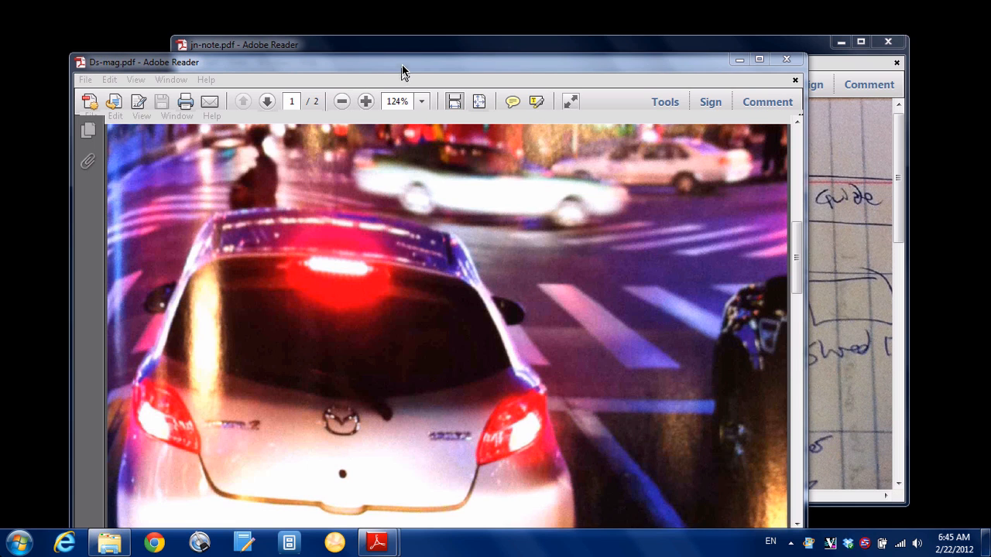
mouse_move(422, 65)
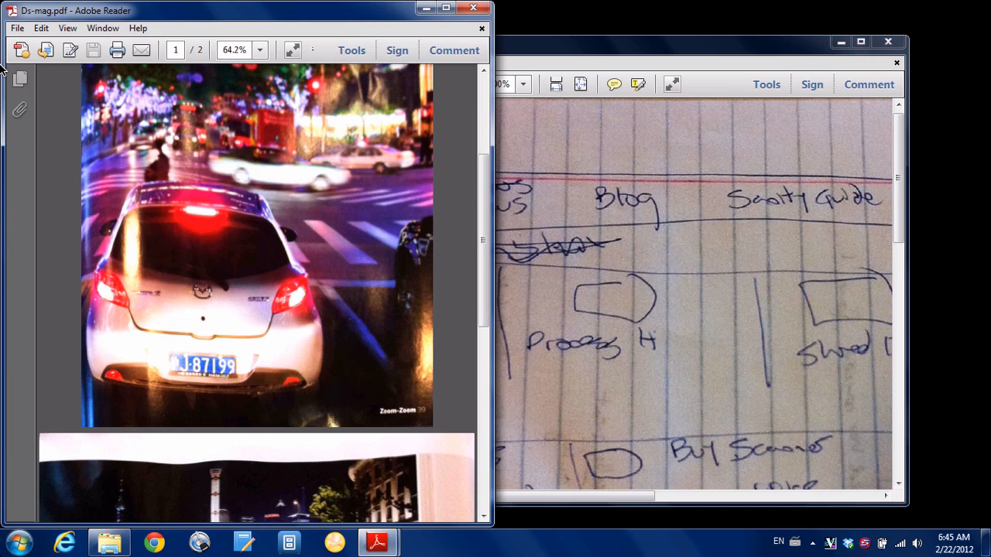
mouse_move(563, 53)
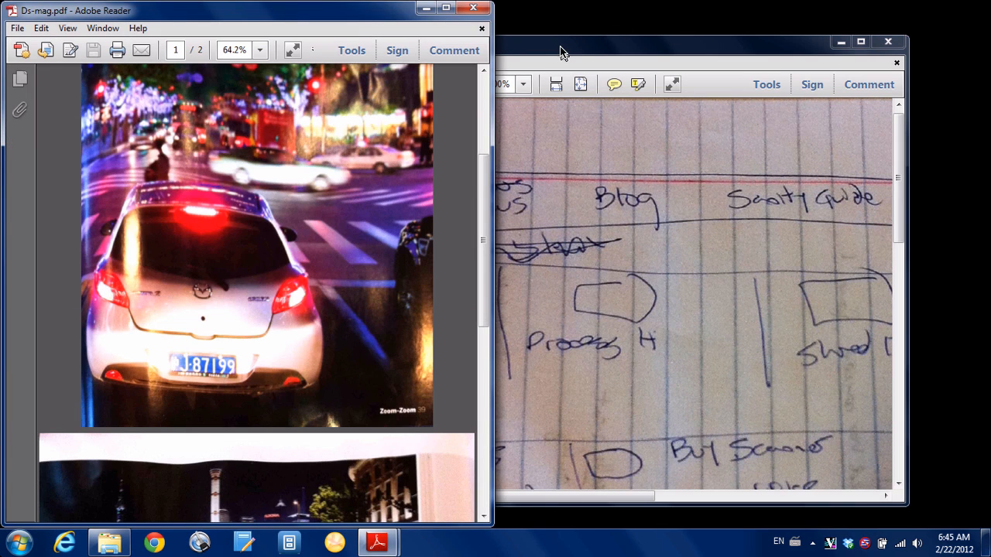
mouse_move(526, 49)
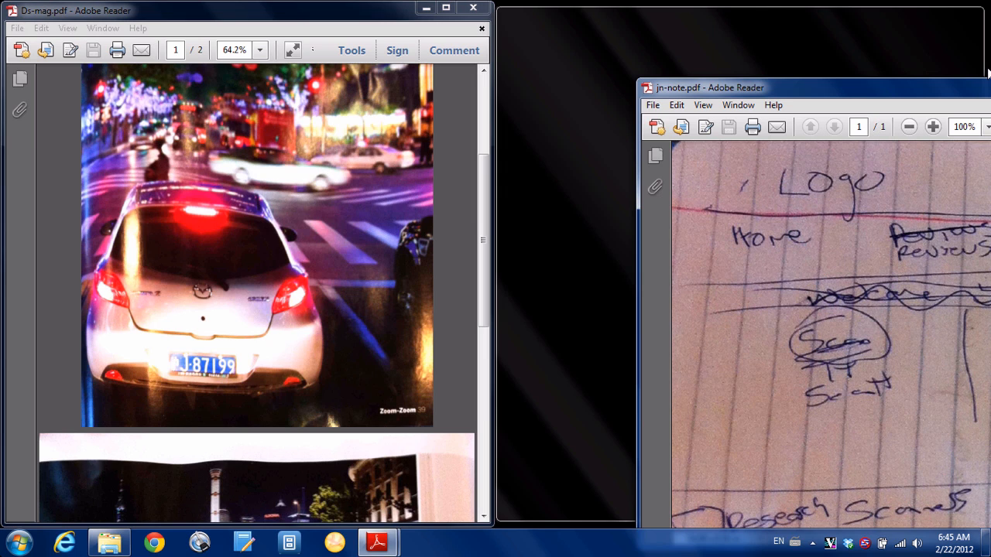
Step: Drag the car-photo magazine window to the top edge so it maximizes
drag(813, 87, 813, 71)
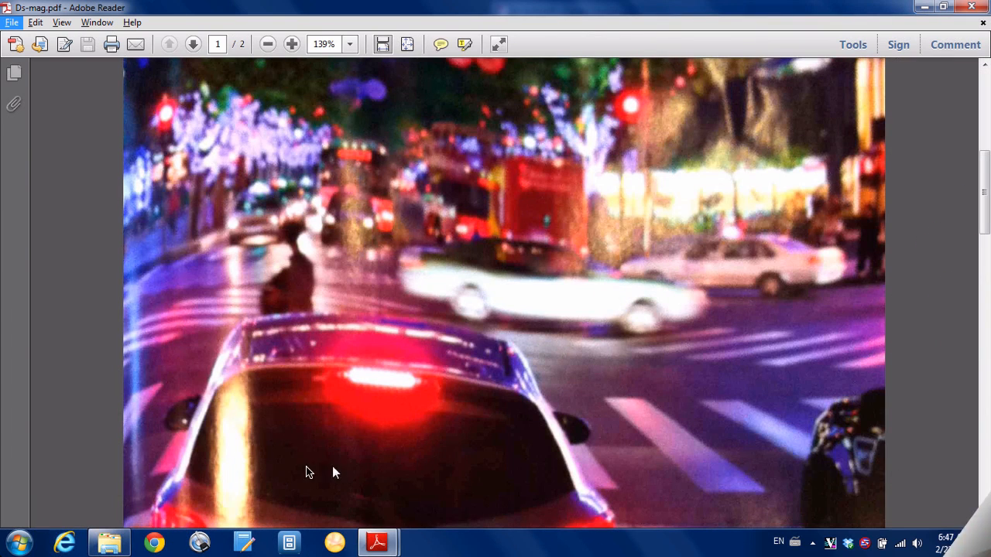
Step: Launch Control Panel from the Start menu and go to its Ease of Access category
click(17, 542)
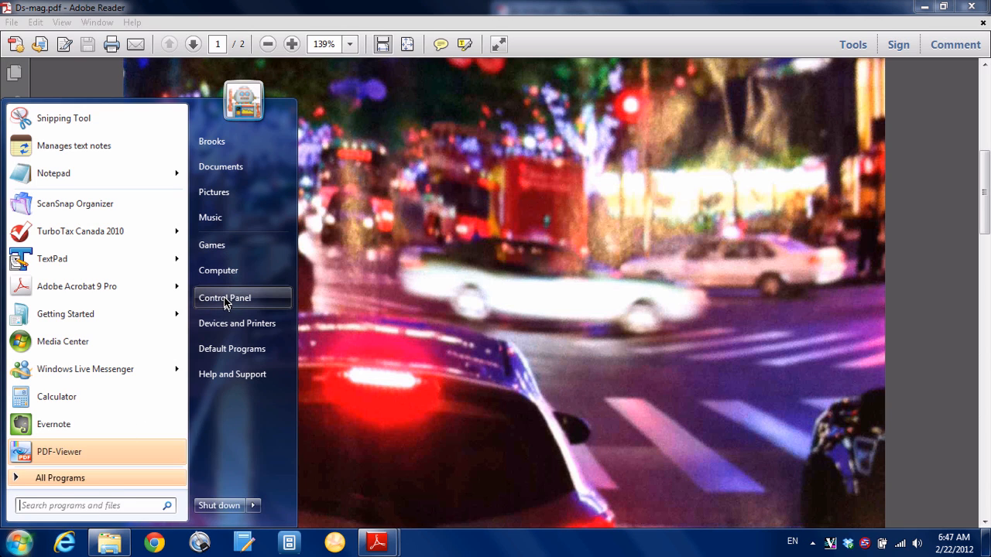
click(225, 297)
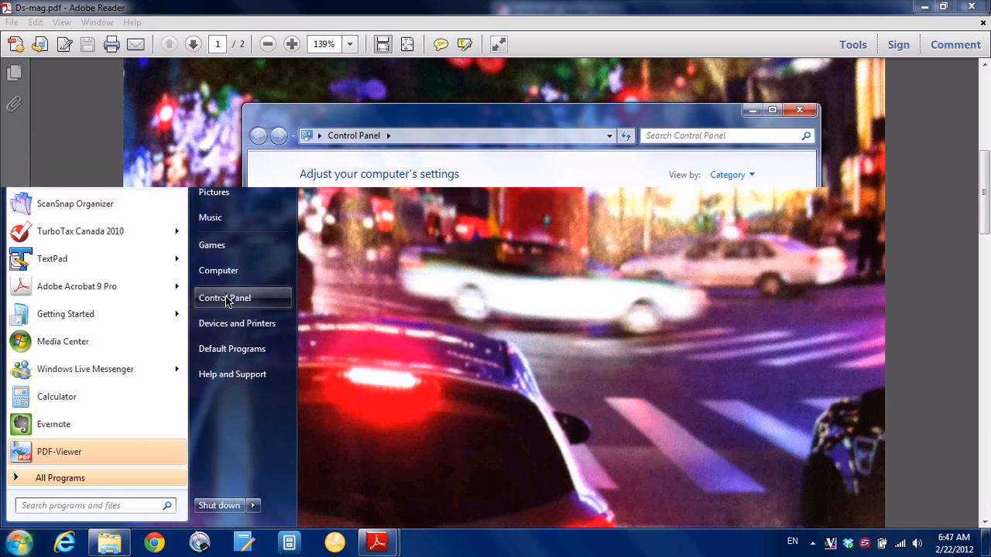
click(224, 298)
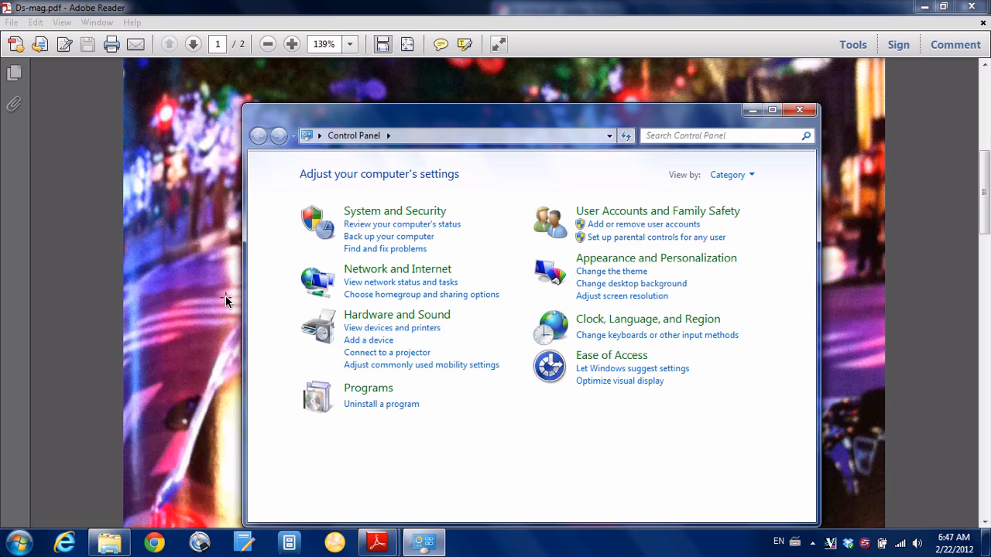
mouse_move(598, 363)
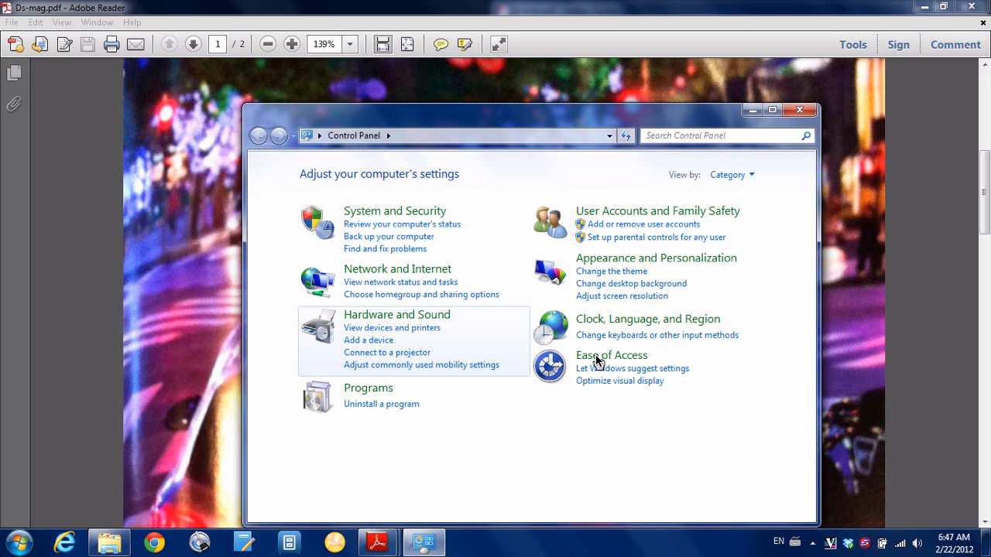
mouse_move(610, 355)
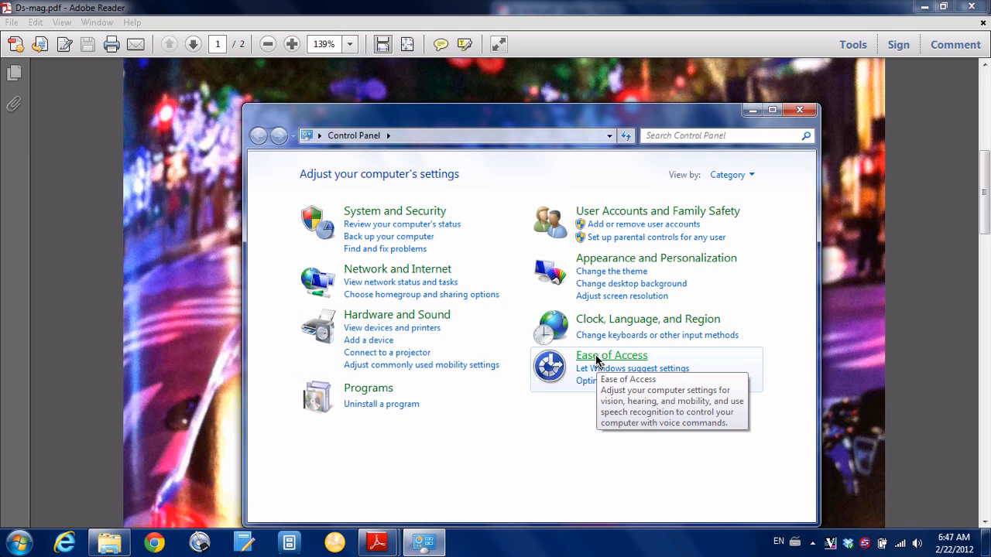
click(610, 355)
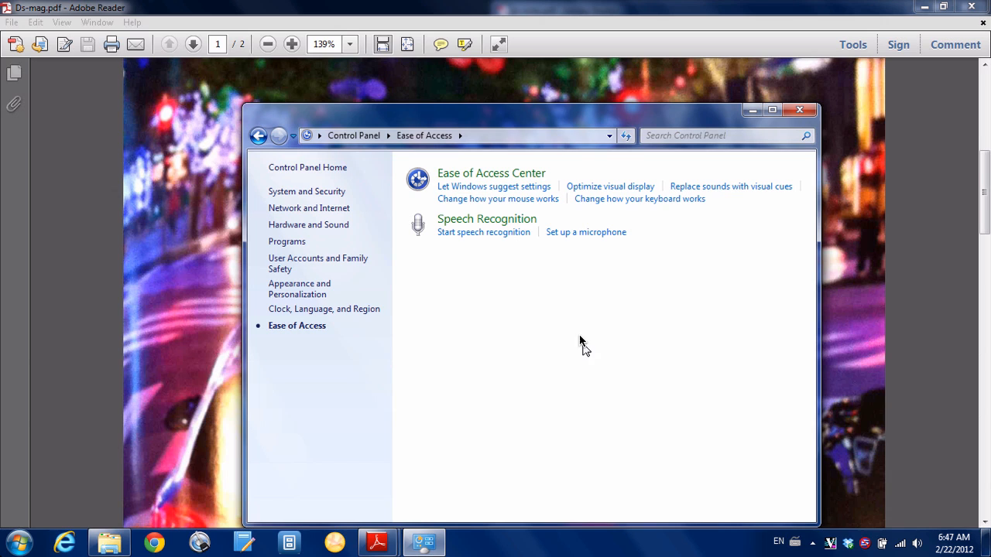
mouse_move(499, 198)
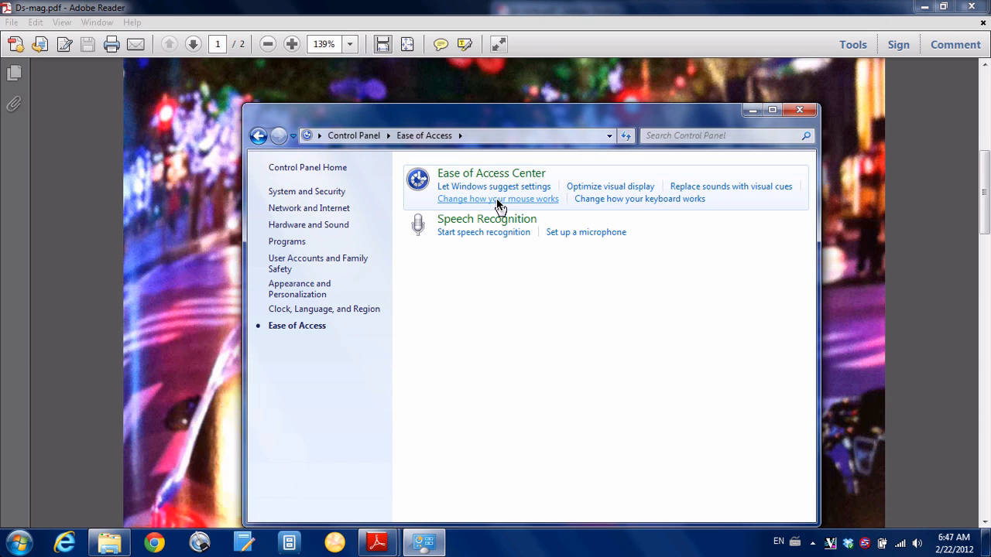
Step: In 'Change how your mouse works', enable 'Prevent windows from being automatically arranged' and confirm with OK
click(498, 198)
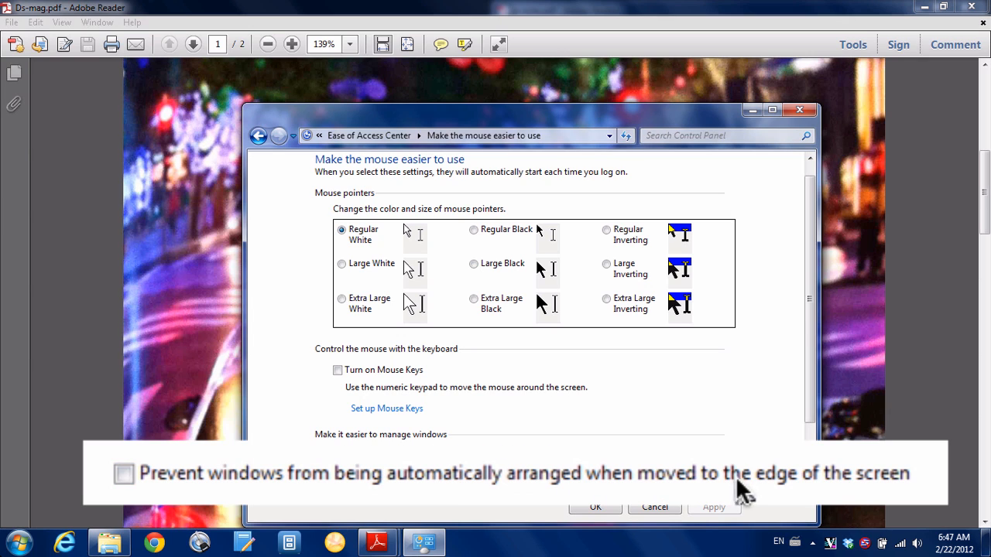
mouse_move(741, 487)
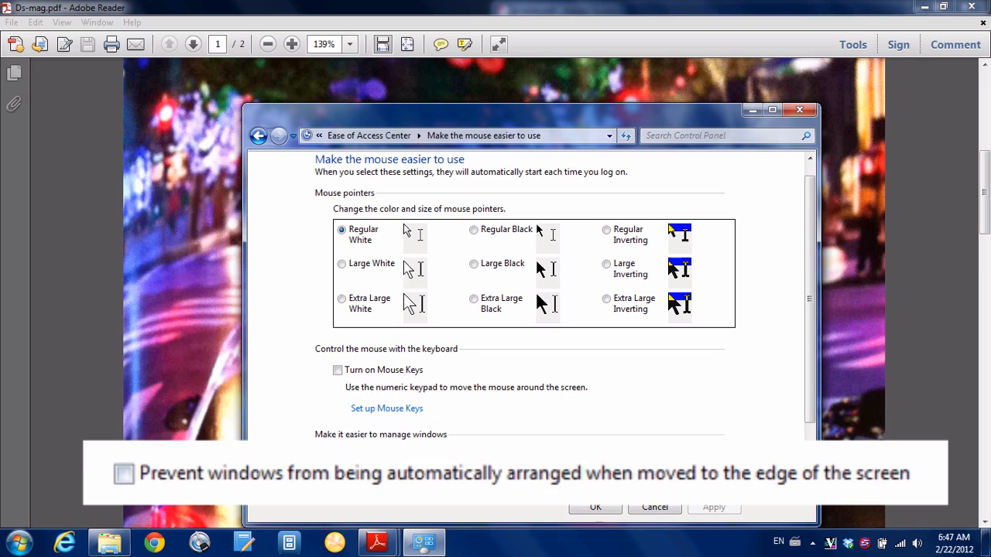
click(337, 474)
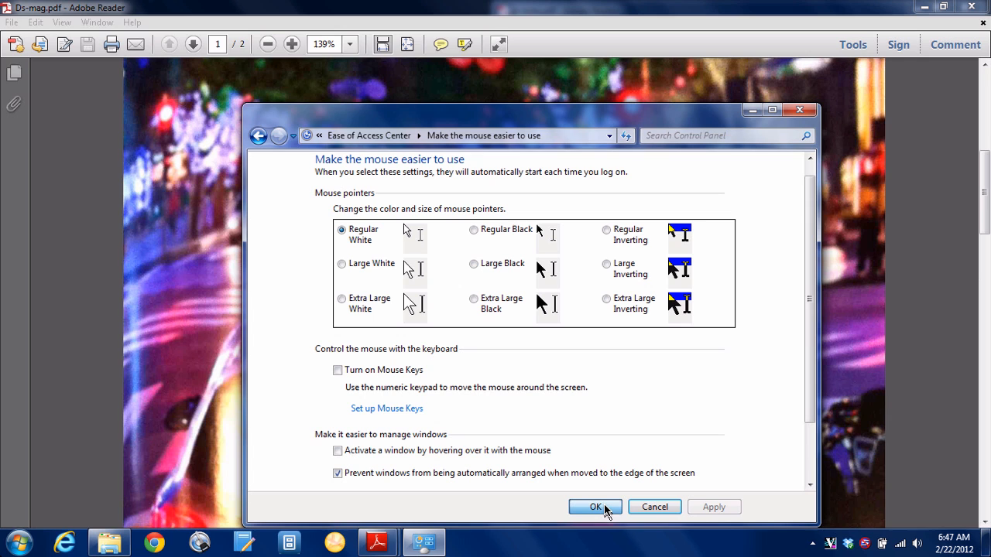
click(595, 508)
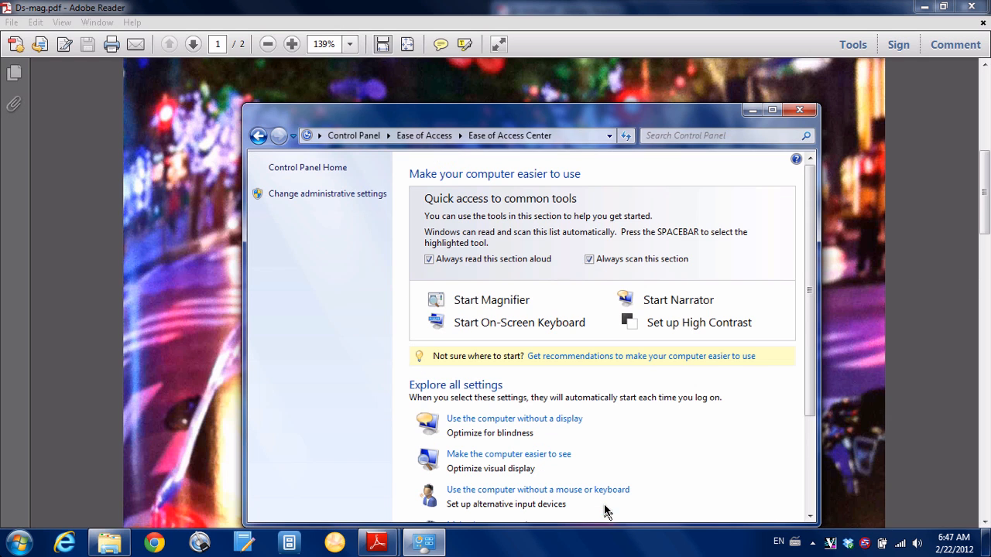
mouse_move(802, 112)
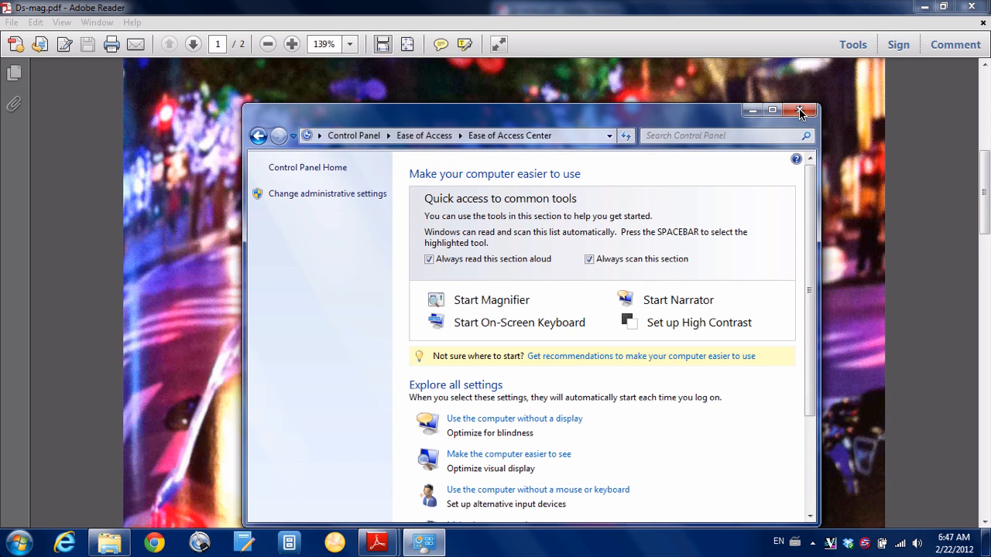
Step: Close Control Panel and restore the magazine Reader window down from full screen
click(803, 112)
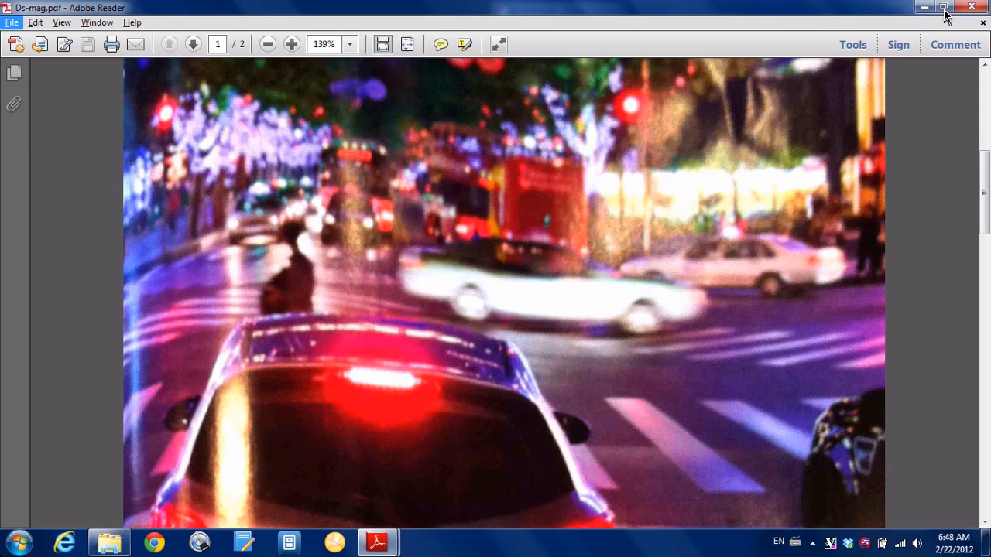
click(945, 6)
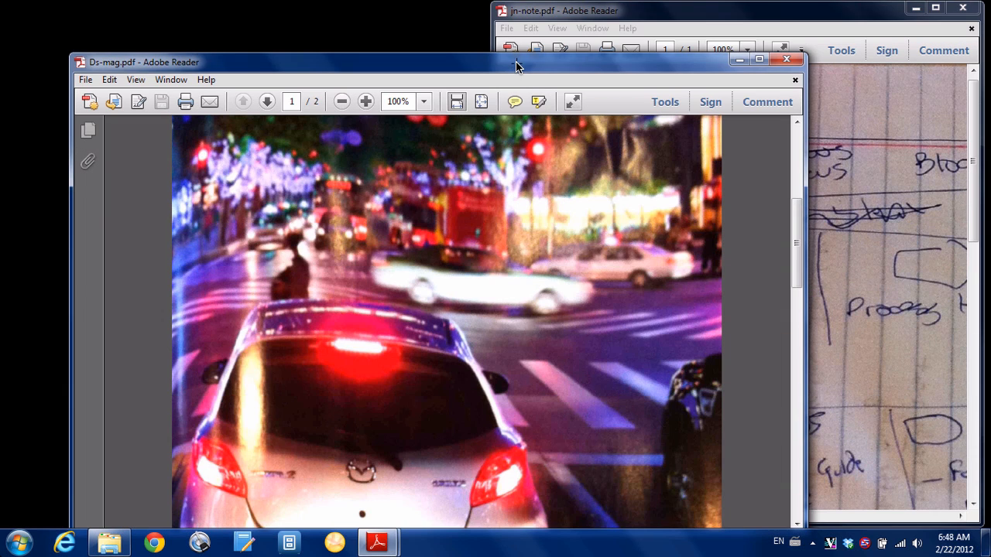